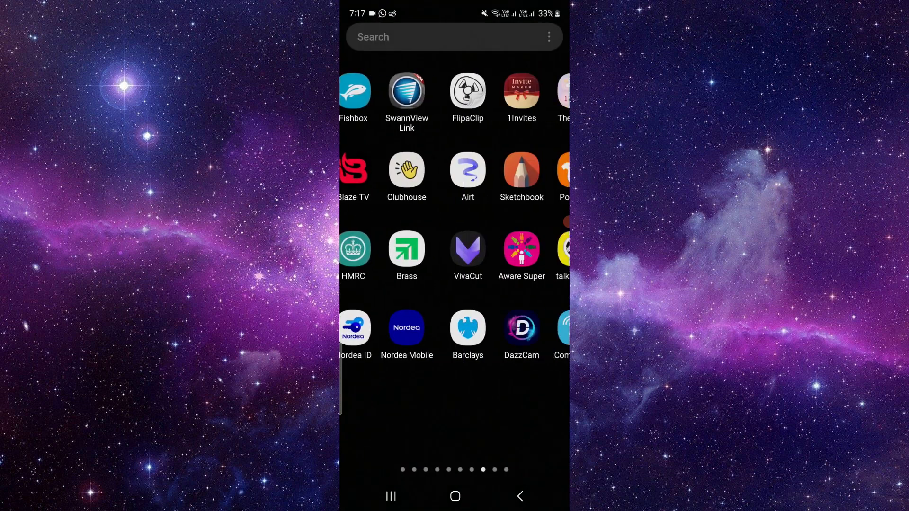
- Find SEP Mobile in the app drawer and open its App info page
{"action": "scroll", "scroll_direction": "left", "scroll_amount": 3}
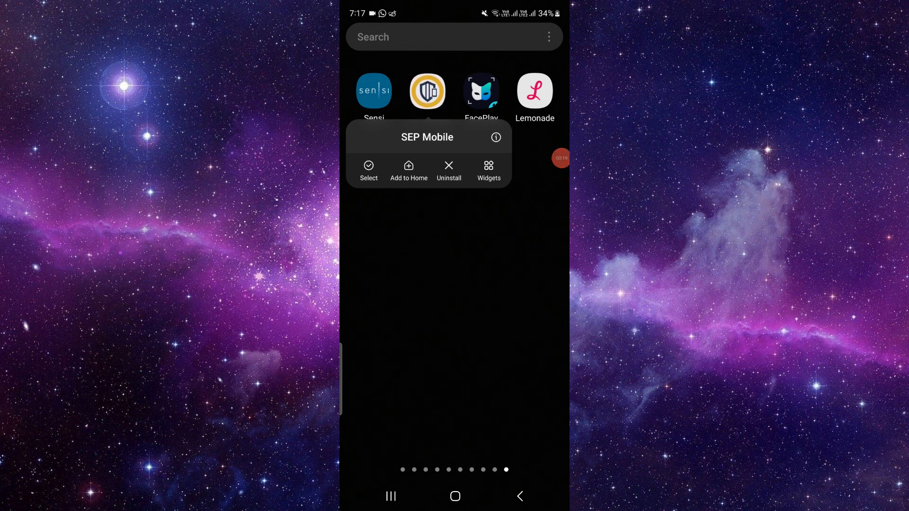
{"action": "left_click", "coordinate": [494, 138]}
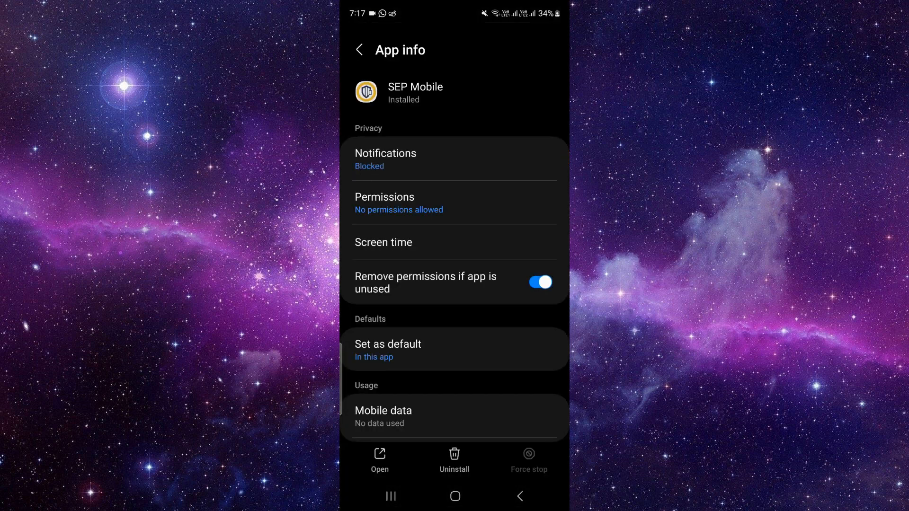
- Open SEP Mobile's Google Play listing from App info and scroll to What's new and About
{"action": "scroll", "scroll_direction": "down", "scroll_amount": 3}
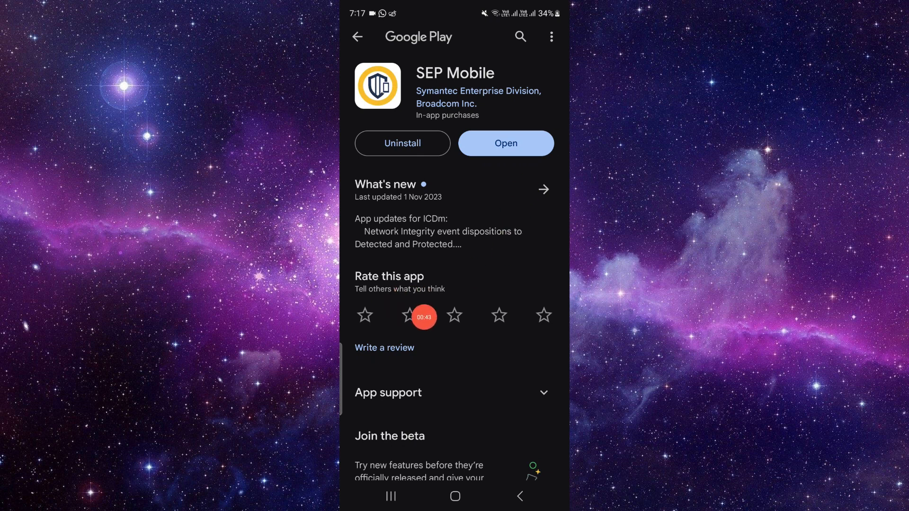
{"action": "scroll", "scroll_direction": "down", "scroll_amount": 3}
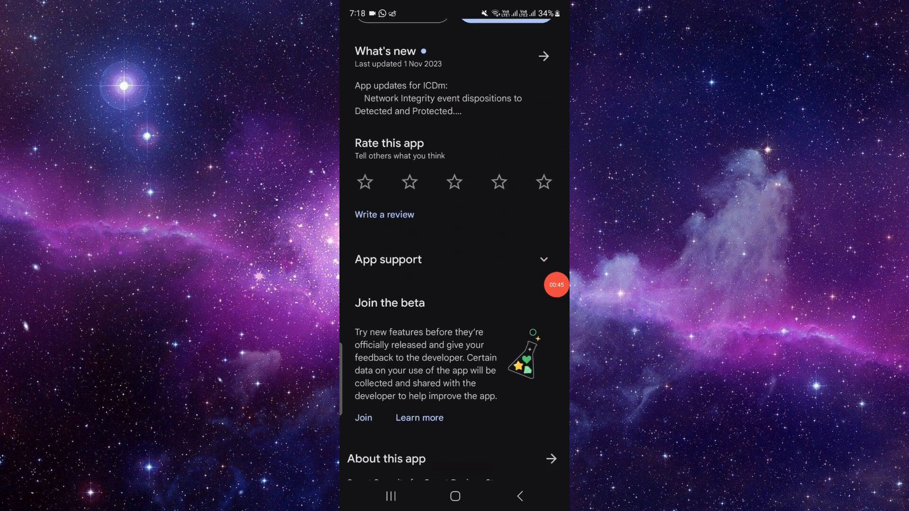